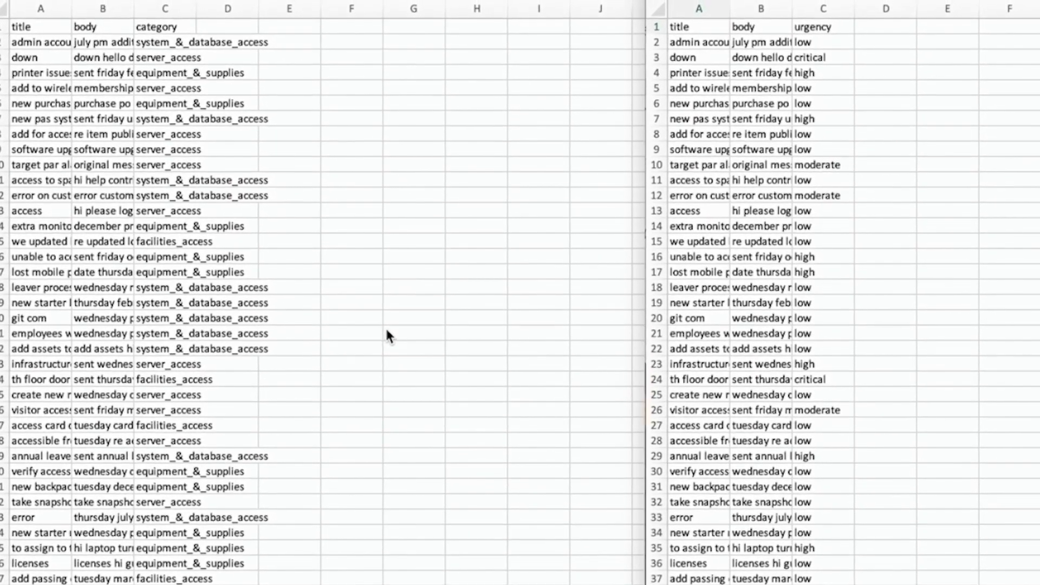
# Upload train_tickets_category_10k.csv into a new DataRobot project
pyautogui.click(32, 28)
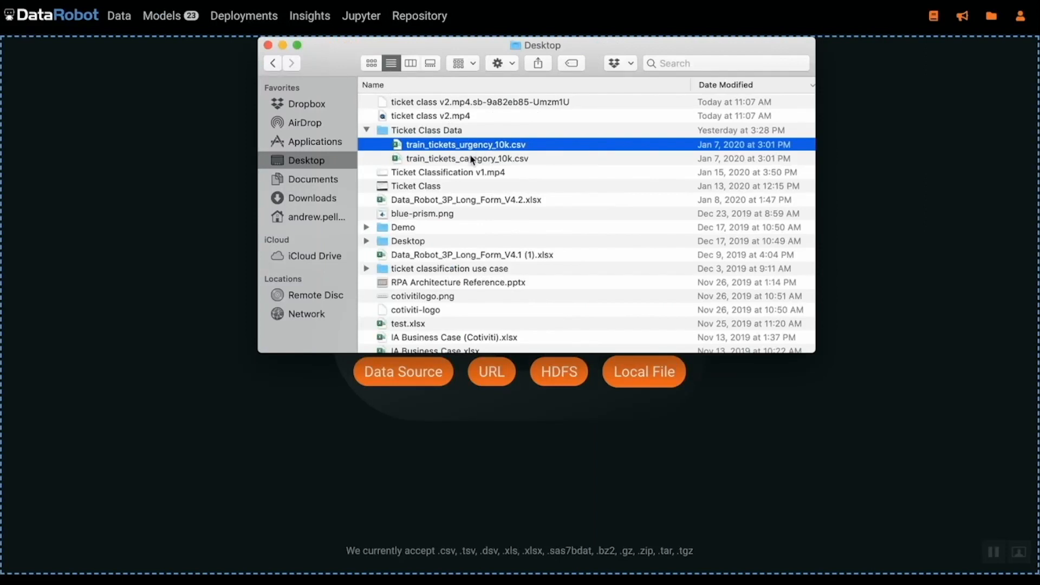
pyautogui.moveTo(468, 158); pyautogui.dragTo(377, 433)
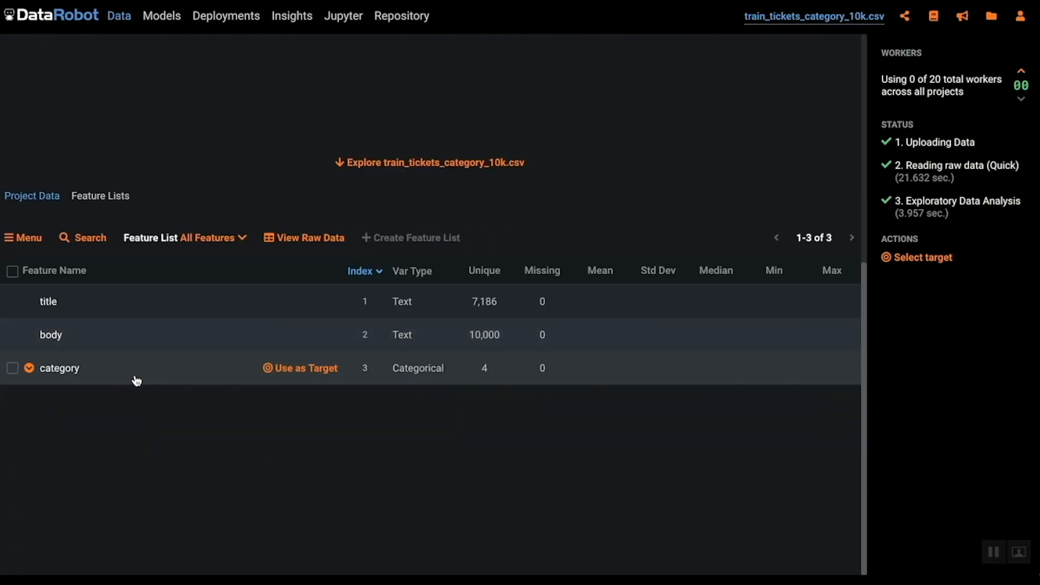
# Set 'category' as the prediction target
pyautogui.click(58, 369)
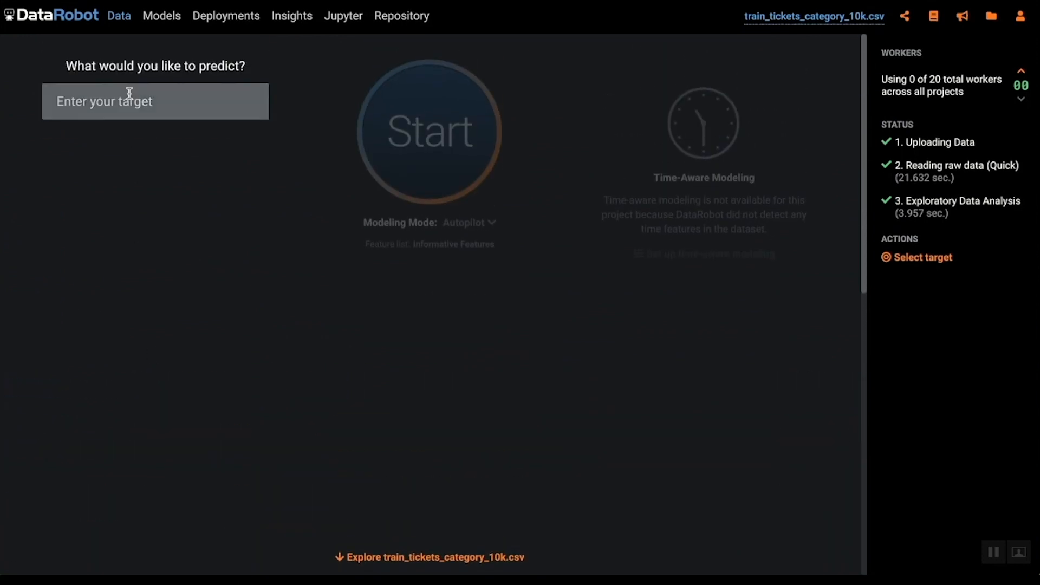
pyautogui.write('c')
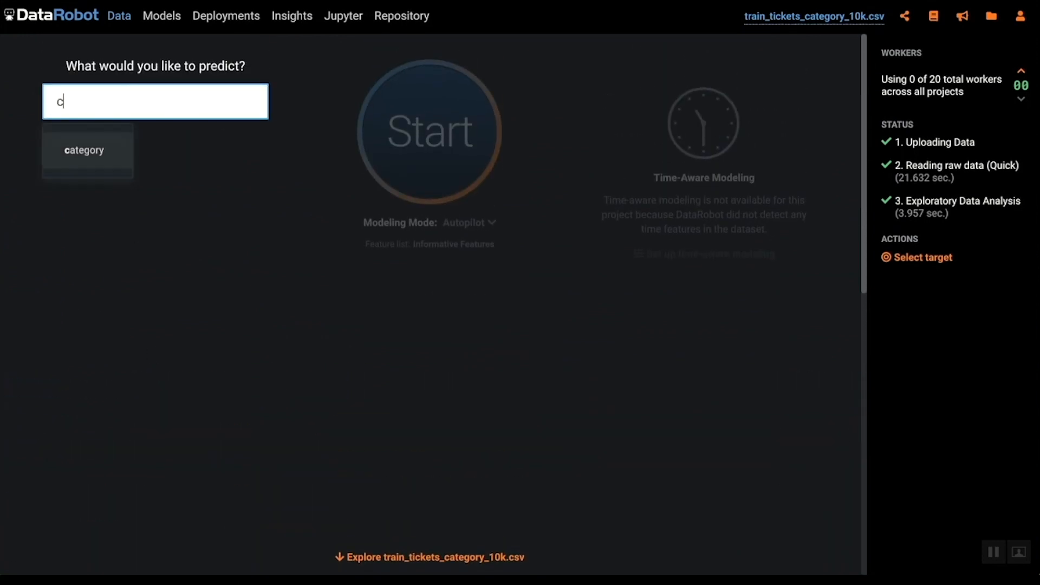
pyautogui.write('at')
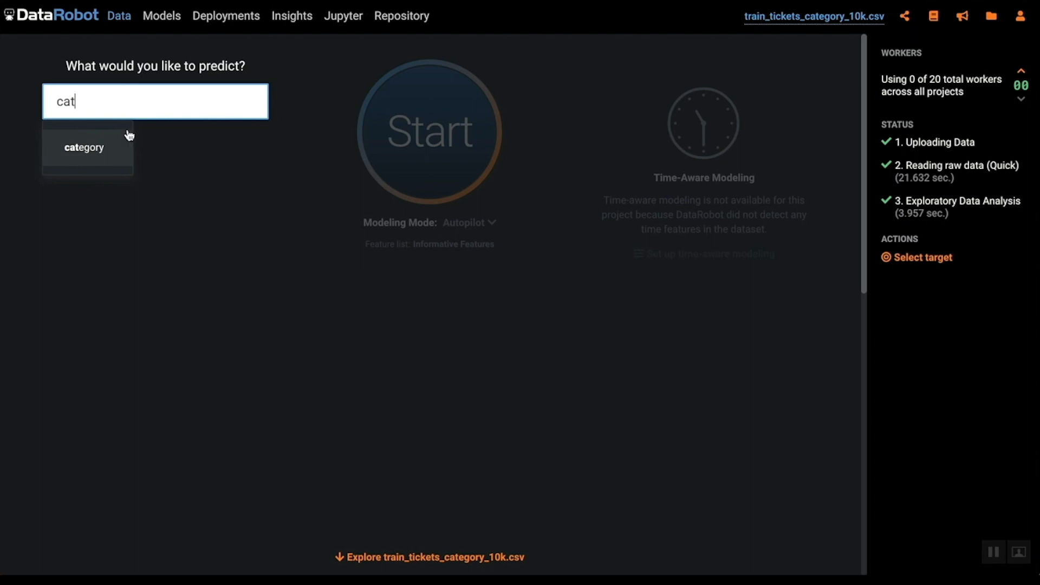
pyautogui.click(84, 147)
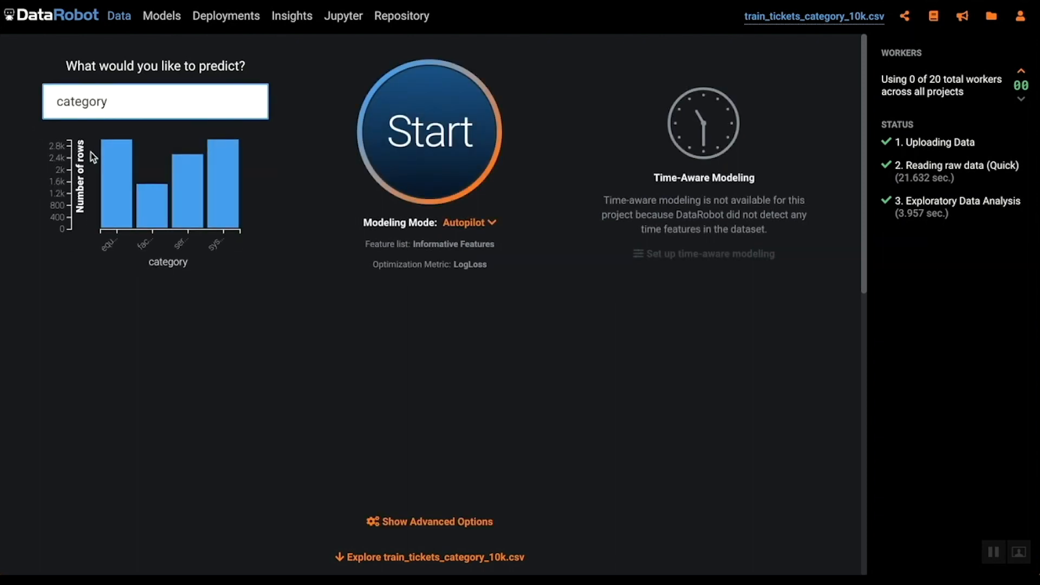
# Start Autopilot for category and view the ranked model Leaderboard
pyautogui.click(430, 130)
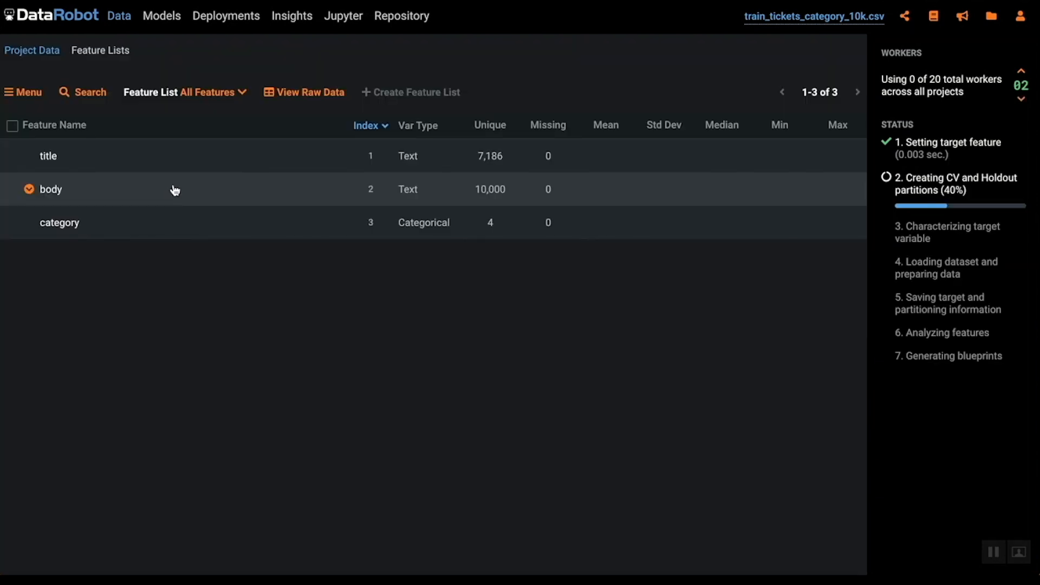
pyautogui.moveTo(154, 18)
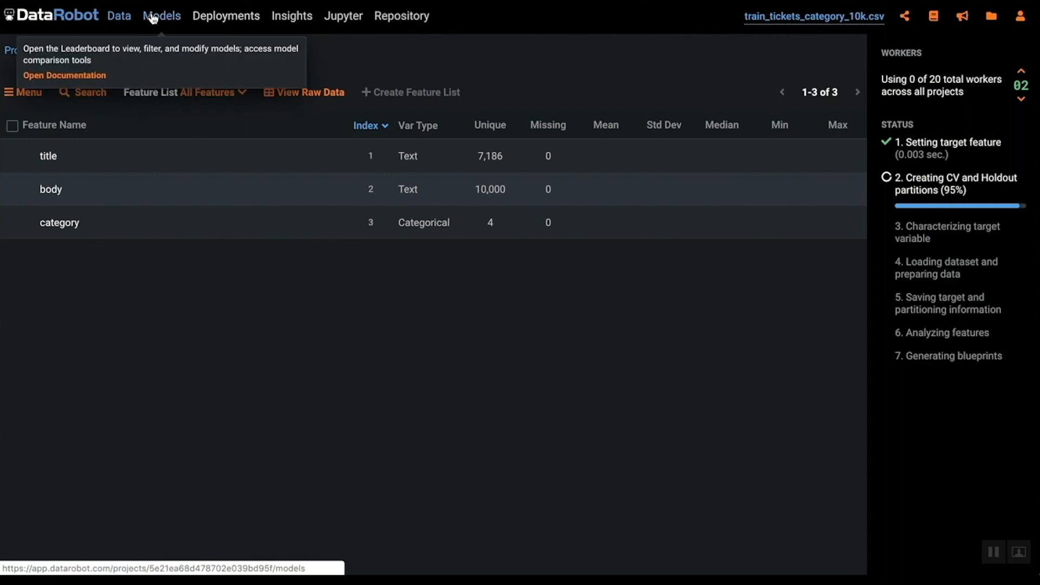
pyautogui.click(162, 15)
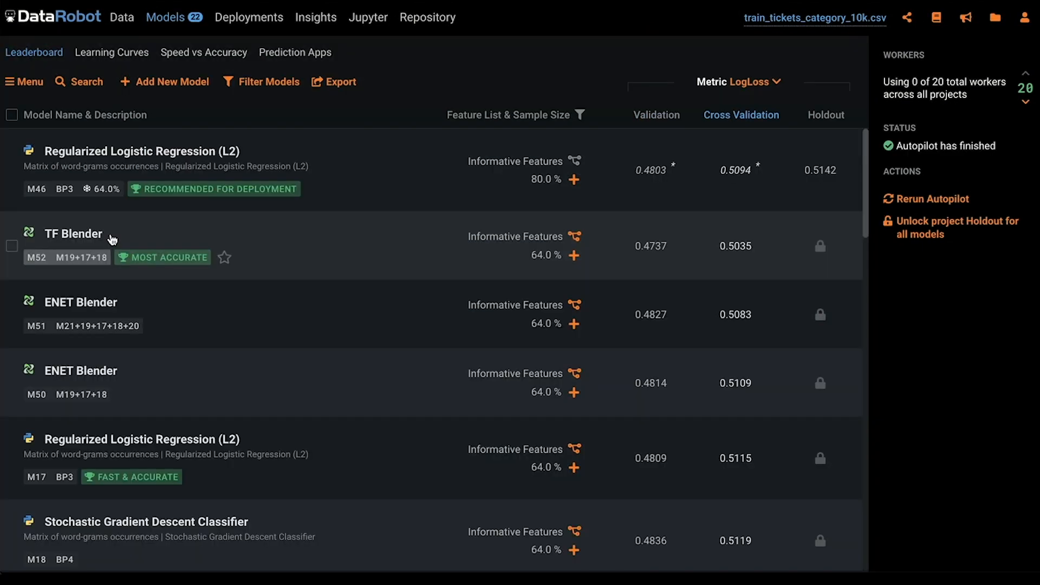
# Expand the TF Blender model and view its blueprint diagram
pyautogui.click(74, 234)
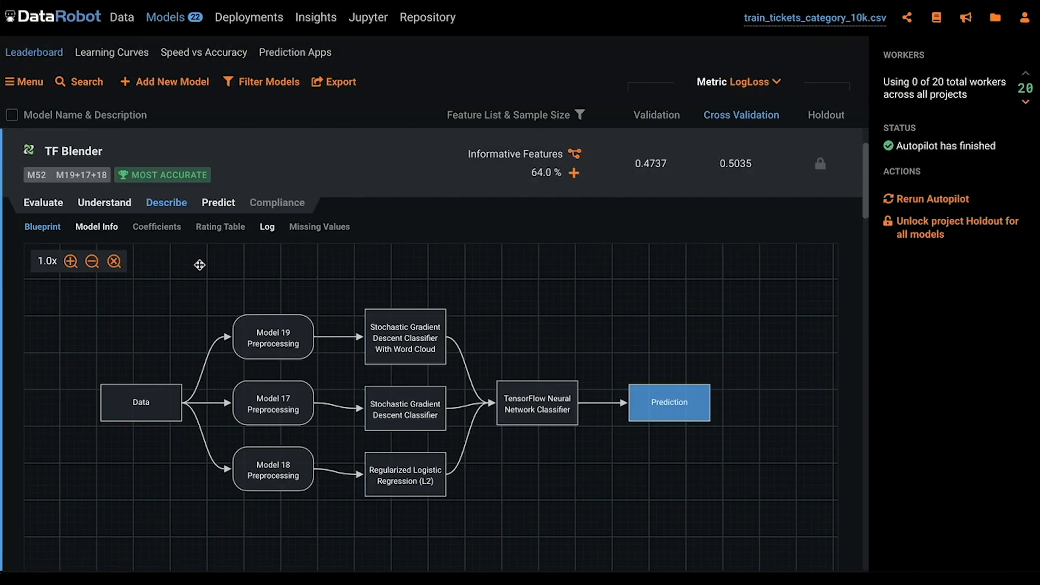
pyautogui.scroll(-3)
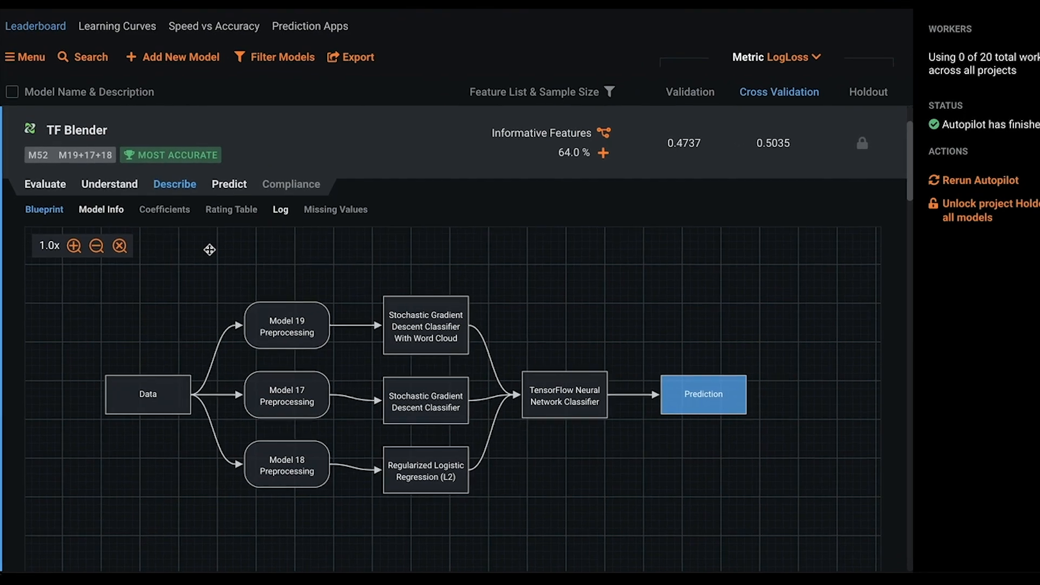
pyautogui.scroll(-3)
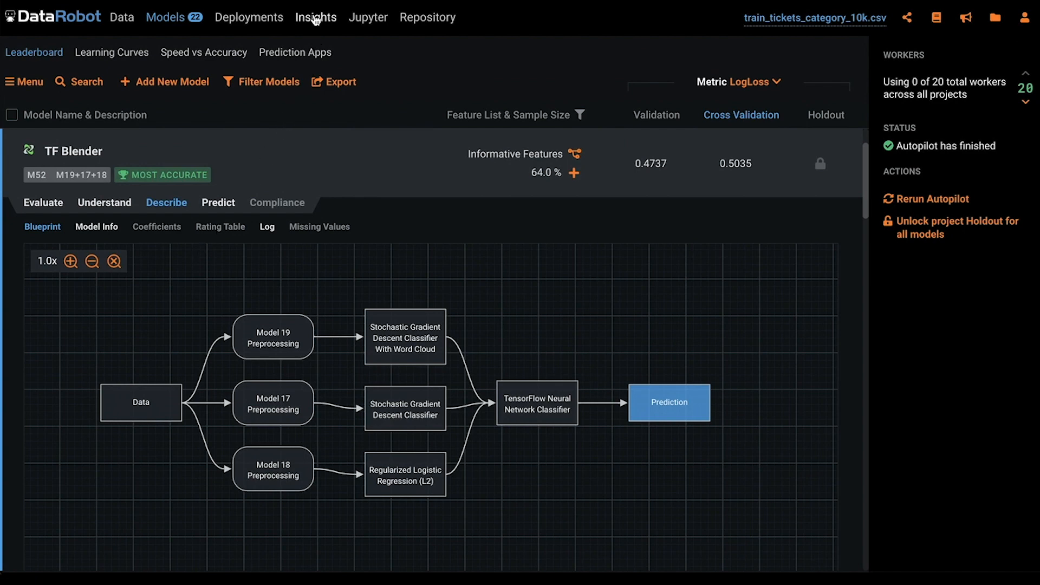
pyautogui.moveTo(315, 17)
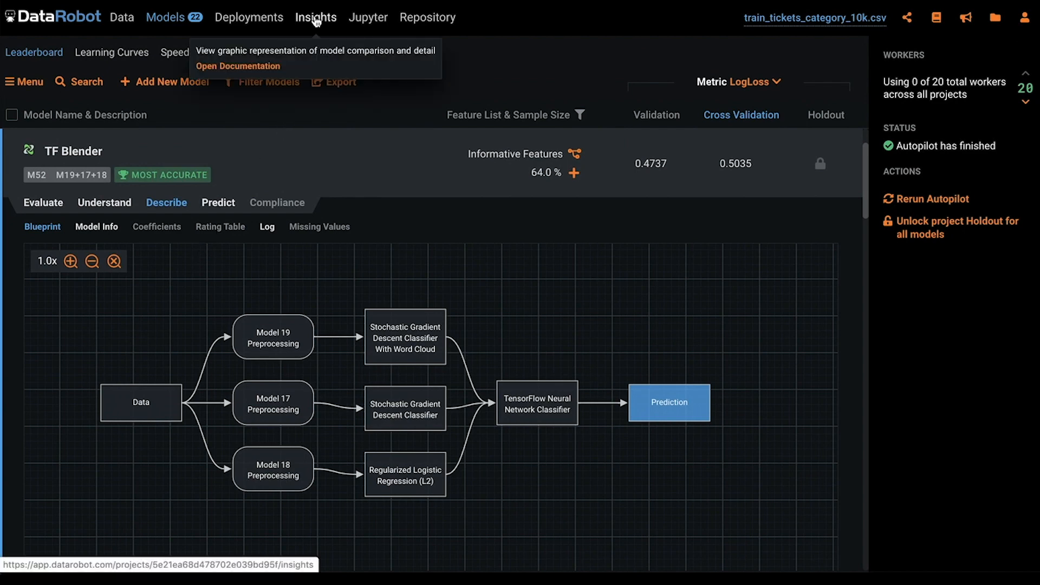
# Explore the Word Cloud insight, then expand the Regularized Logistic Regression (L2) model
pyautogui.click(316, 17)
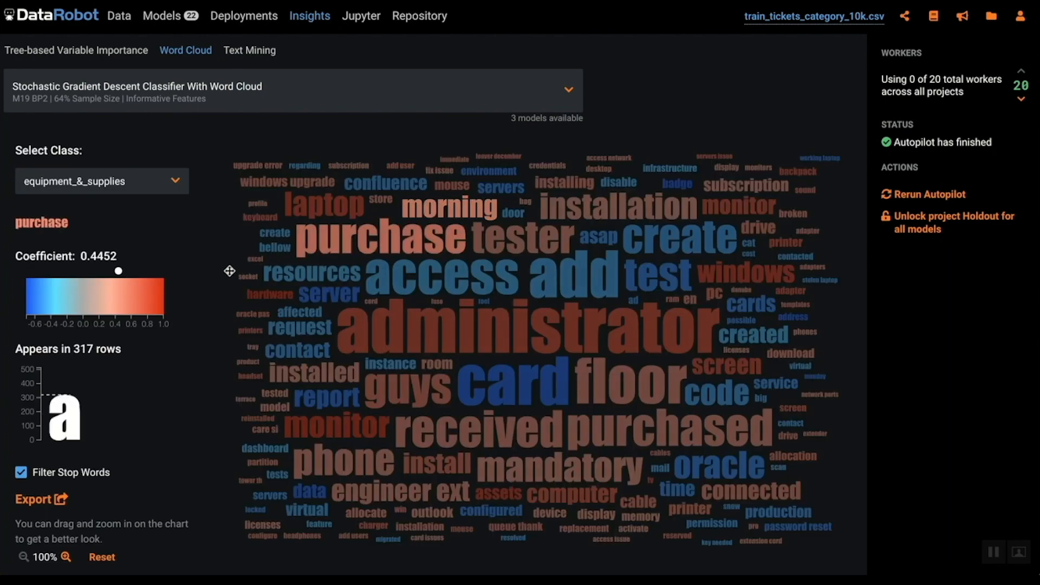
pyautogui.click(310, 272)
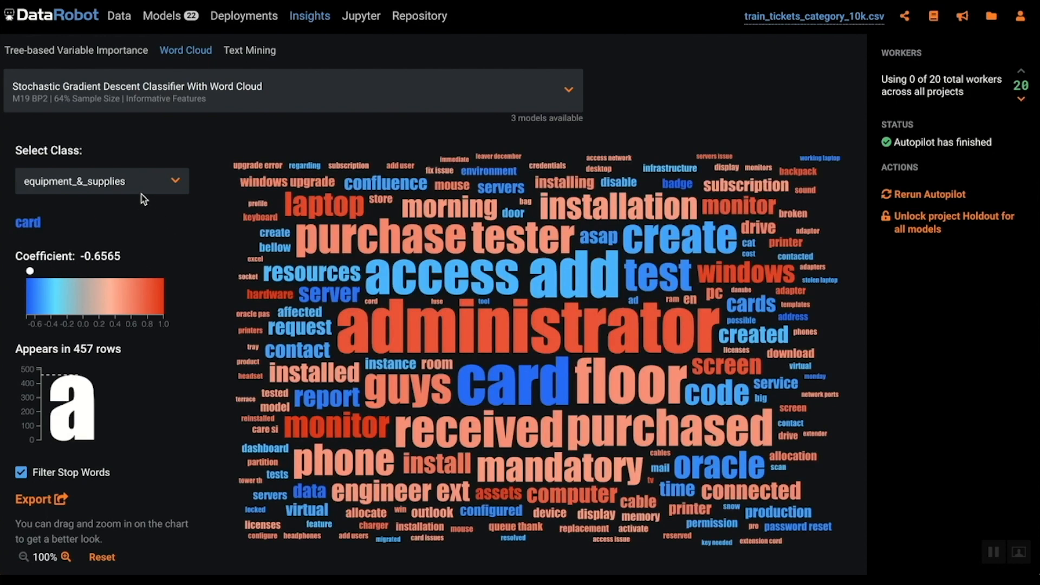
pyautogui.click(102, 181)
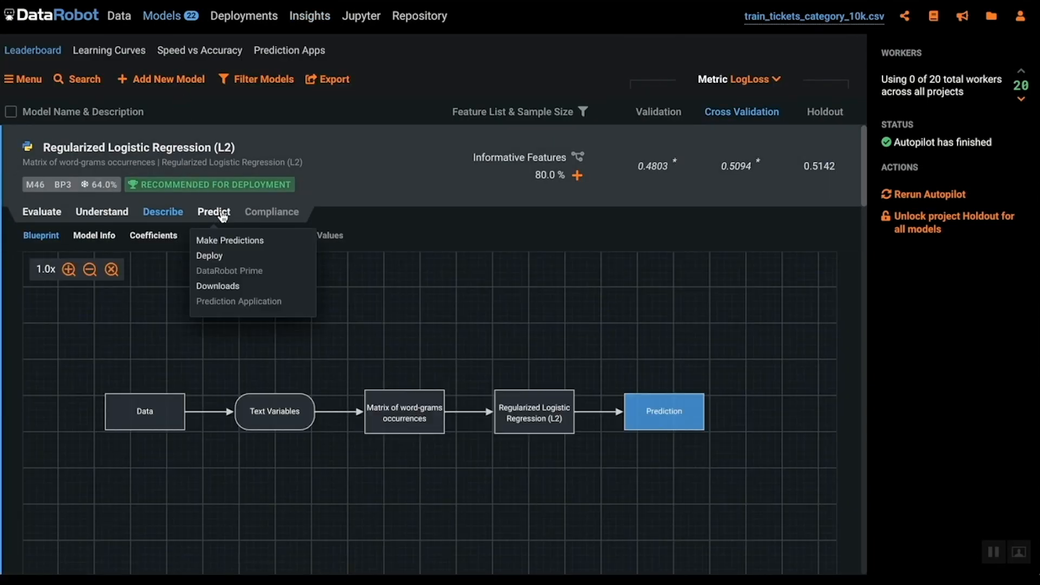
# Start a new deployment for the recommended logistic regression model
pyautogui.click(229, 240)
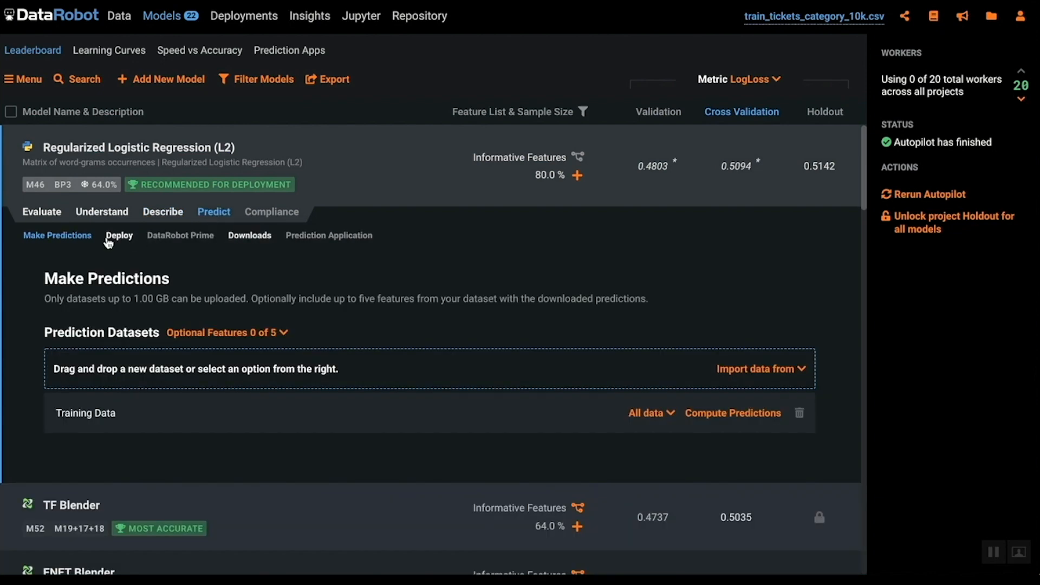
pyautogui.click(119, 237)
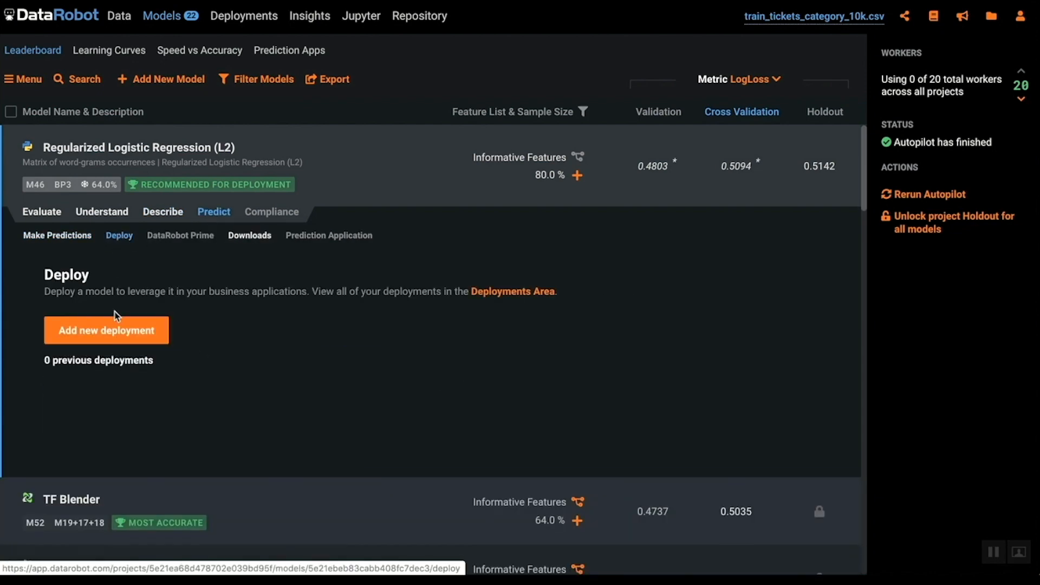
pyautogui.click(107, 330)
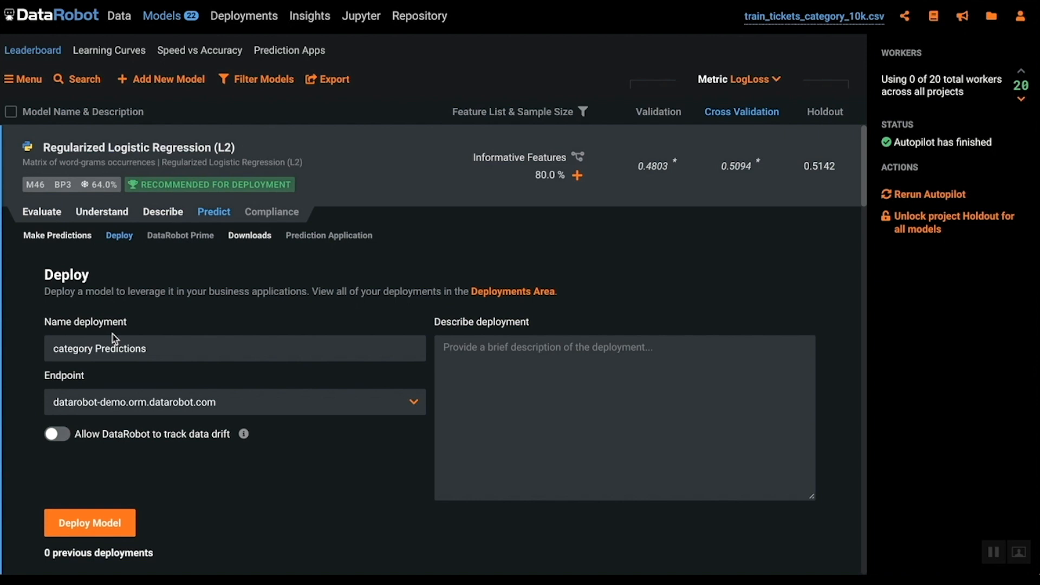
pyautogui.moveTo(117, 339)
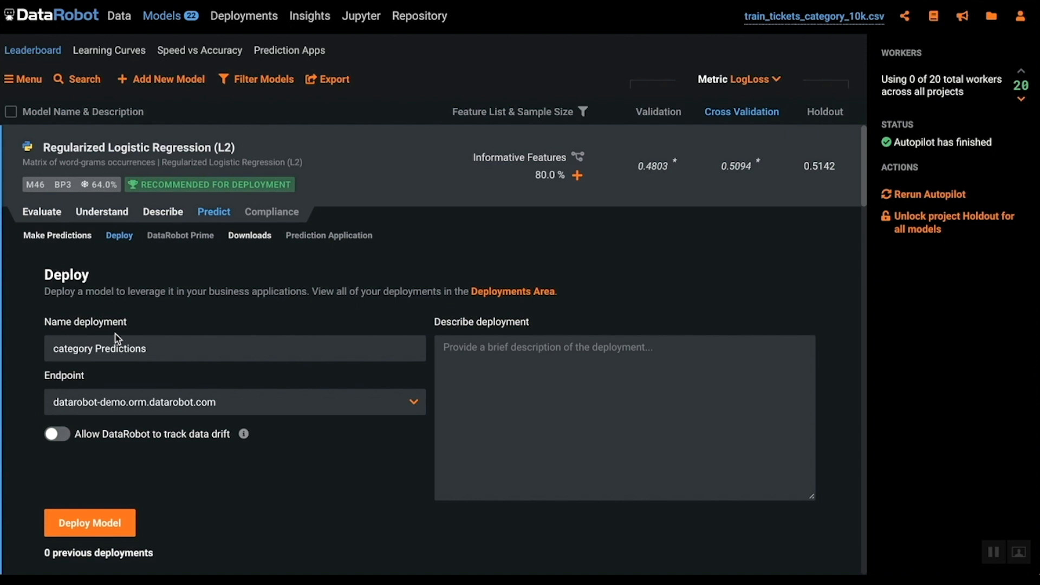
# Name the deployment 'Multiclass tickets', deploy it and dismiss the success notice
pyautogui.doubleClick(119, 349)
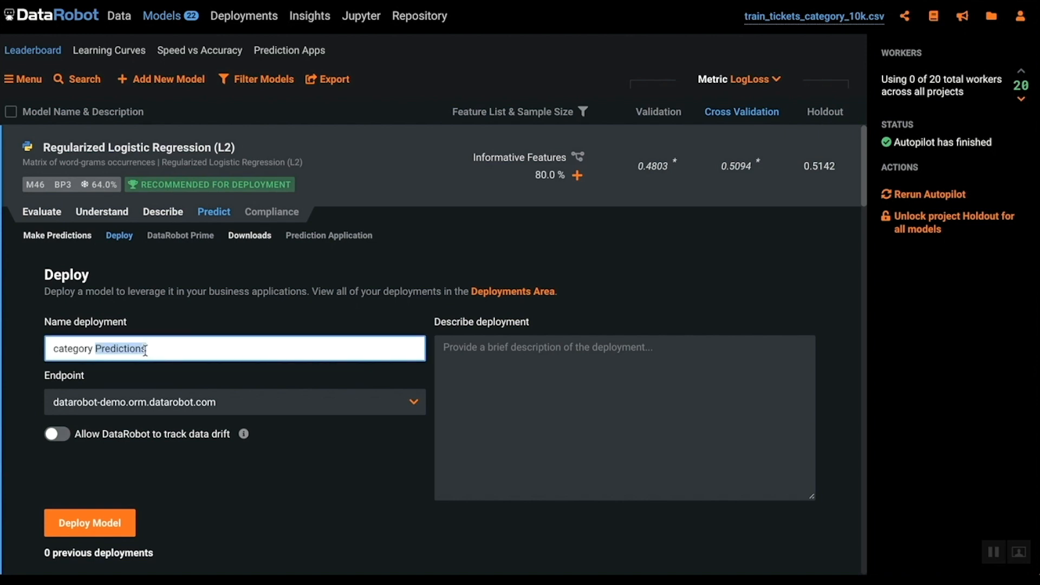
pyautogui.write('M')
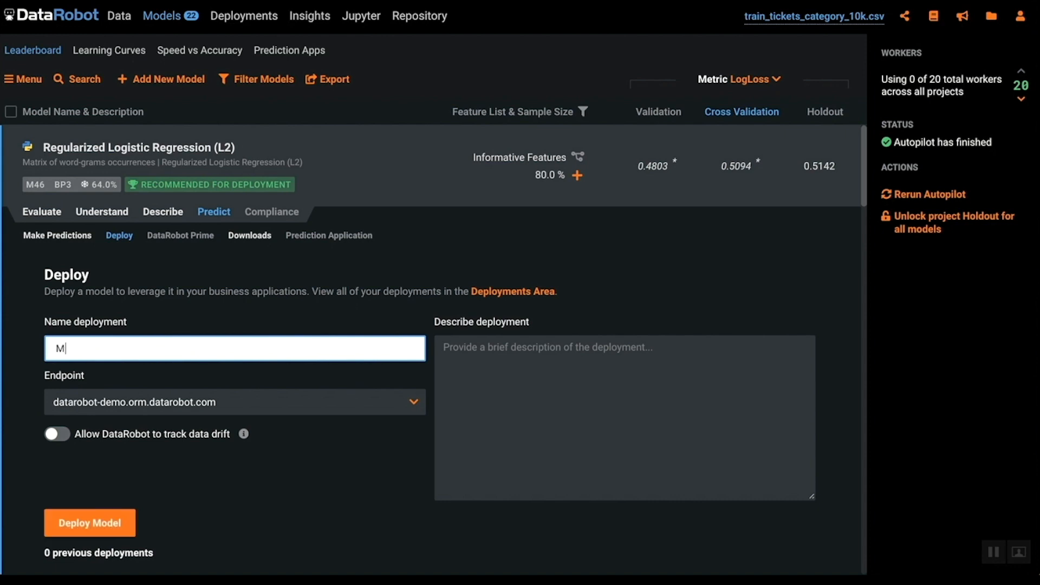
pyautogui.write('ulticlass')
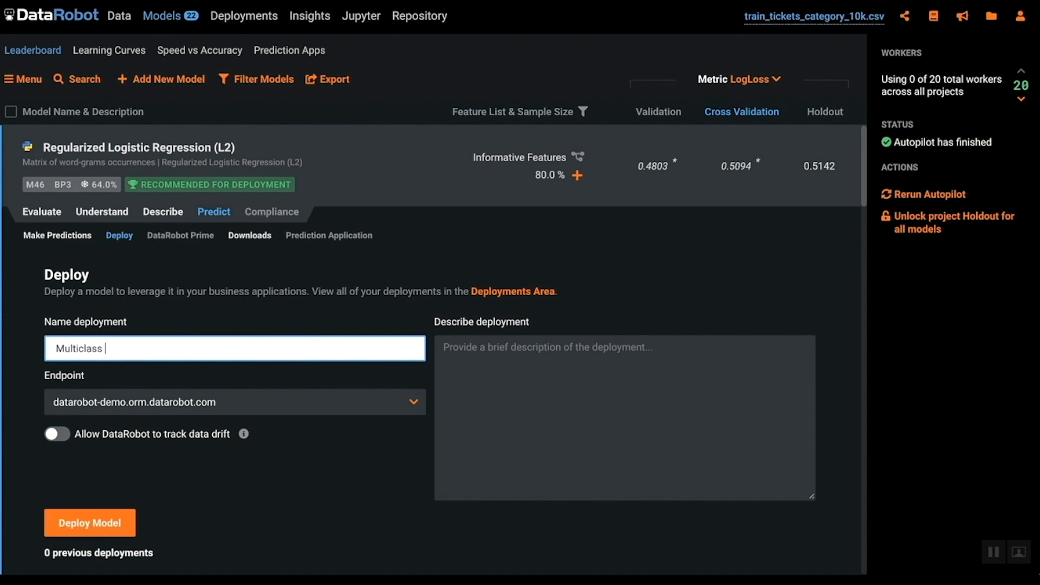
pyautogui.write('tickets')
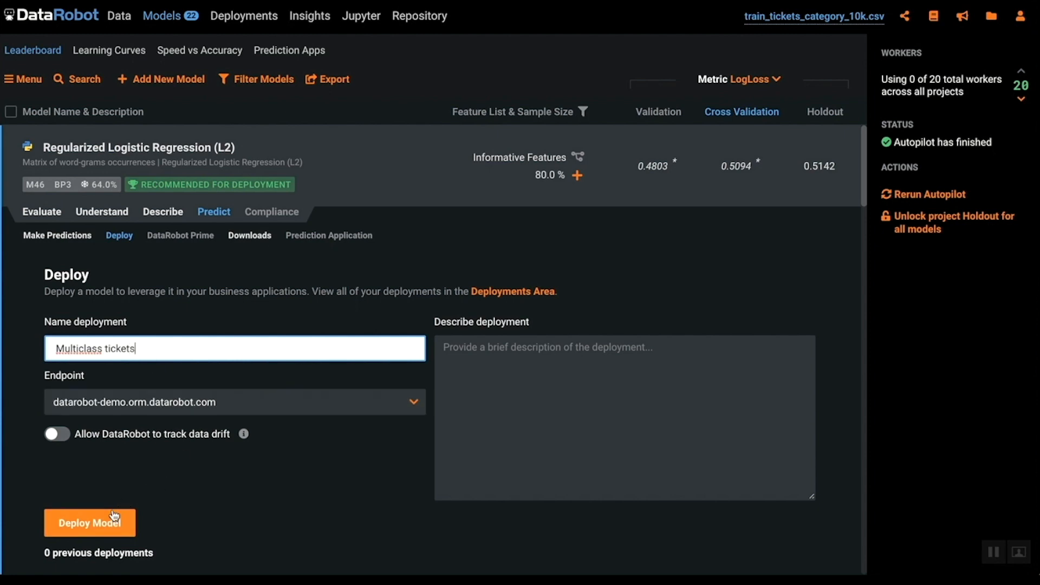
pyautogui.click(89, 522)
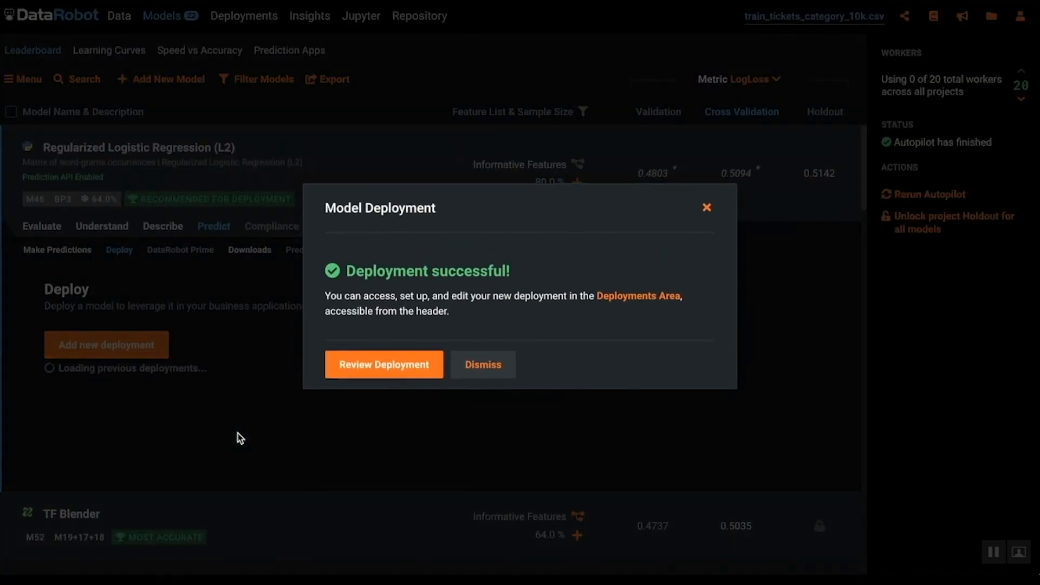
pyautogui.click(484, 364)
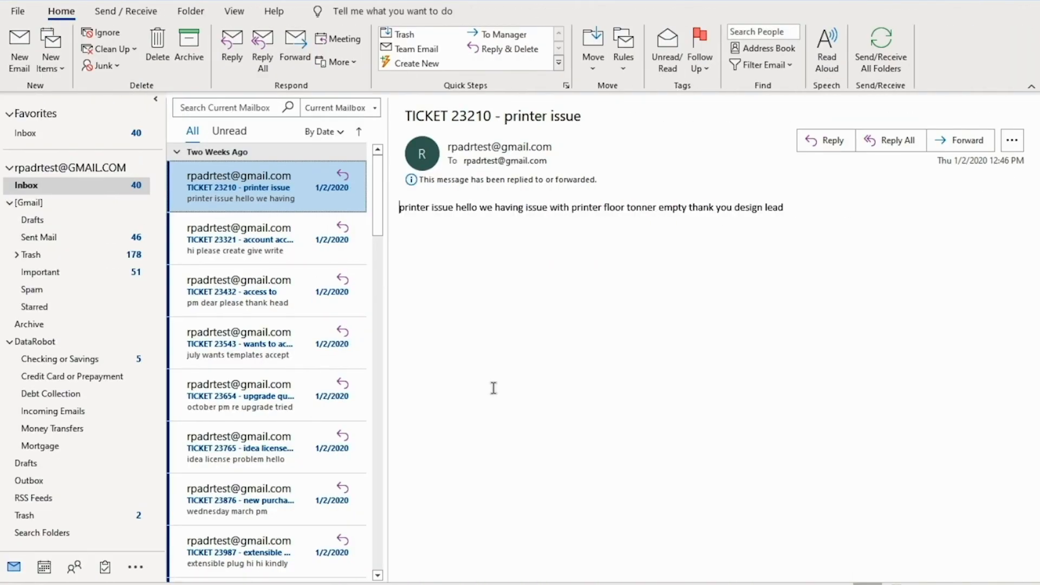
# Browse the incoming ticket emails in the Outlook inbox, then close Outlook
pyautogui.scroll(-3)
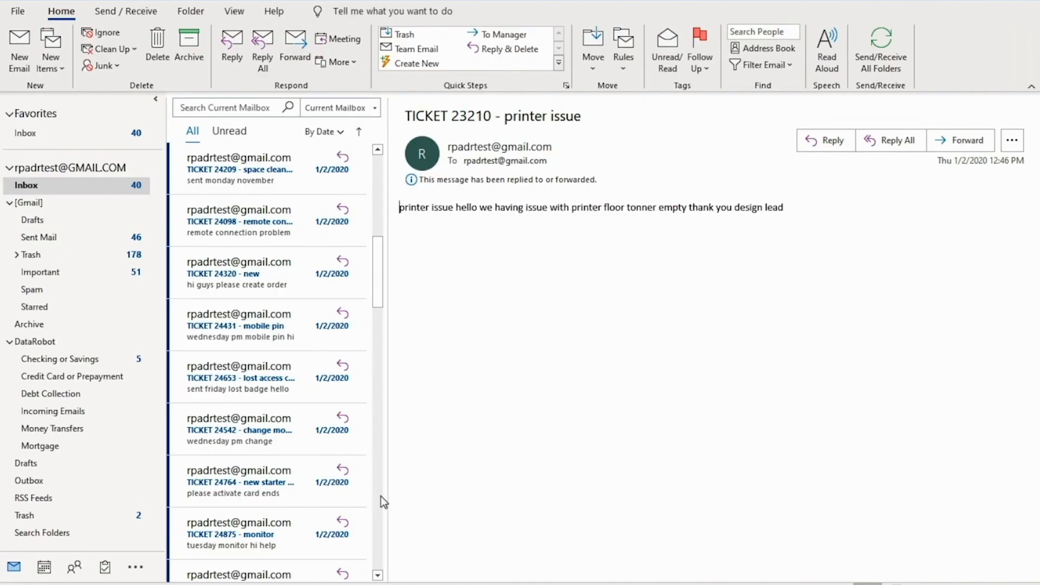
pyautogui.scroll(-3)
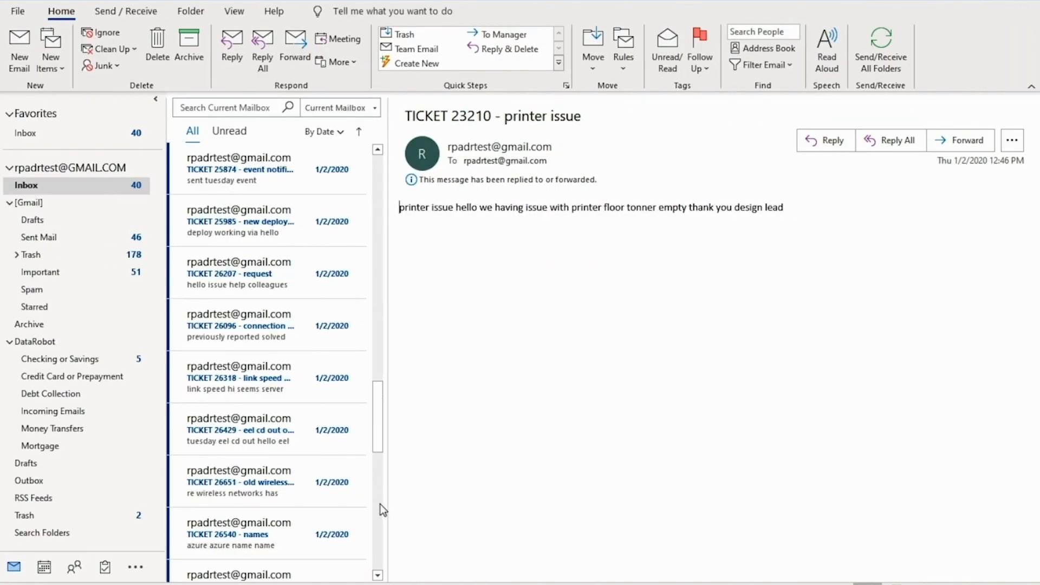
pyautogui.scroll(-3)
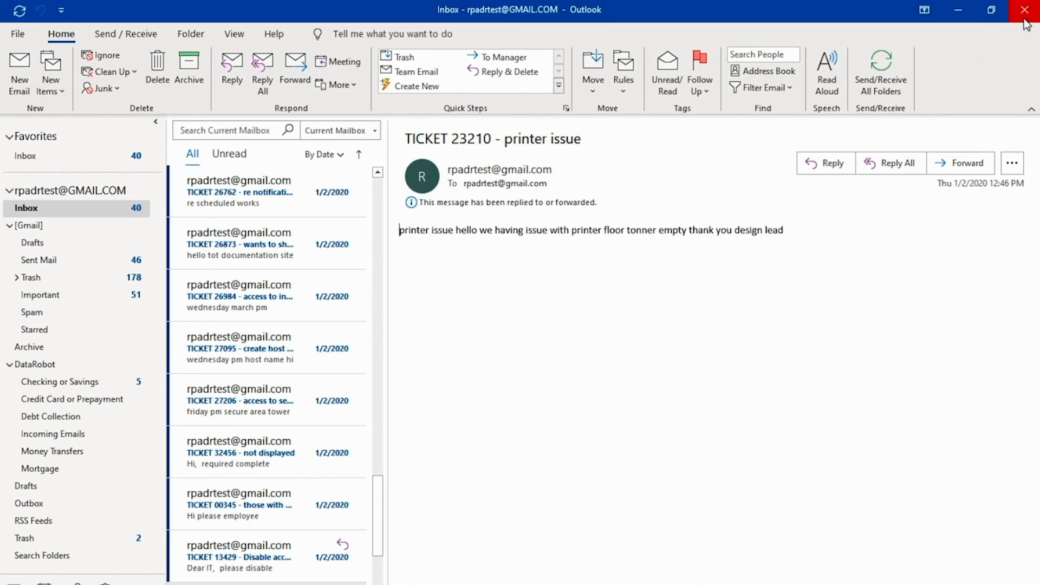
pyautogui.click(1023, 10)
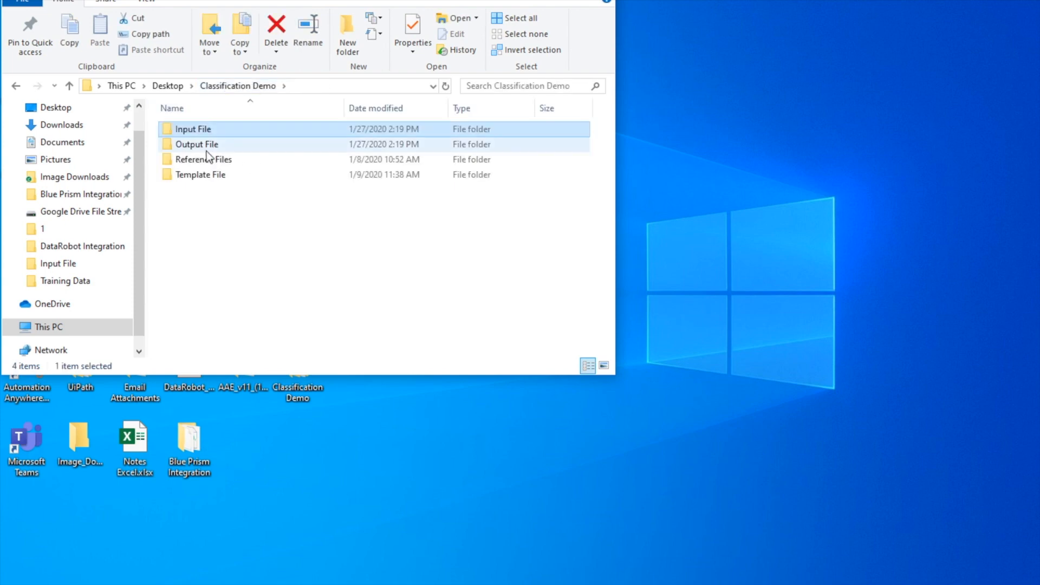
# Open the still-empty Output File folder in File Explorer
pyautogui.doubleClick(197, 144)
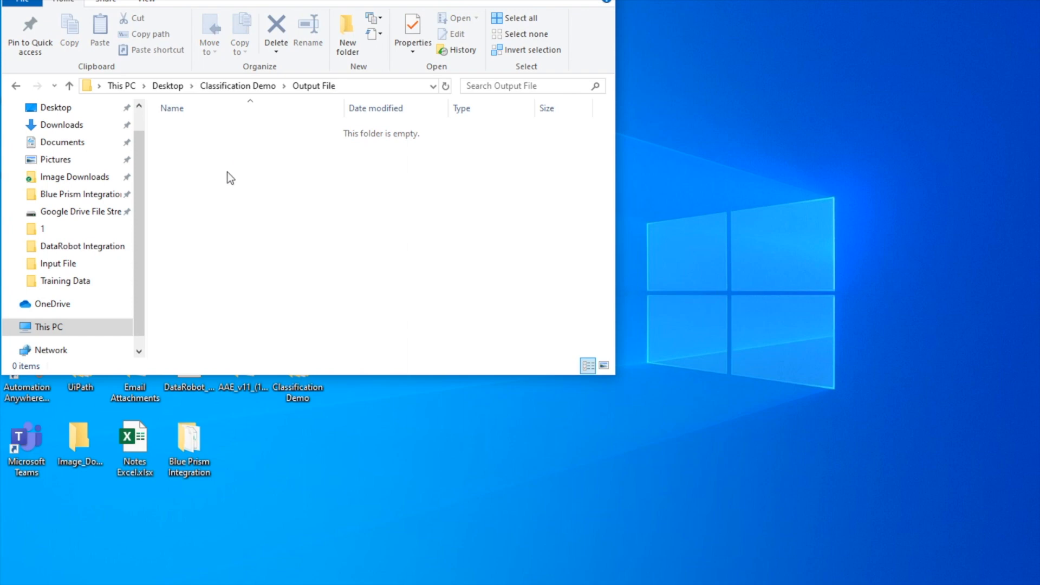
pyautogui.click(238, 85)
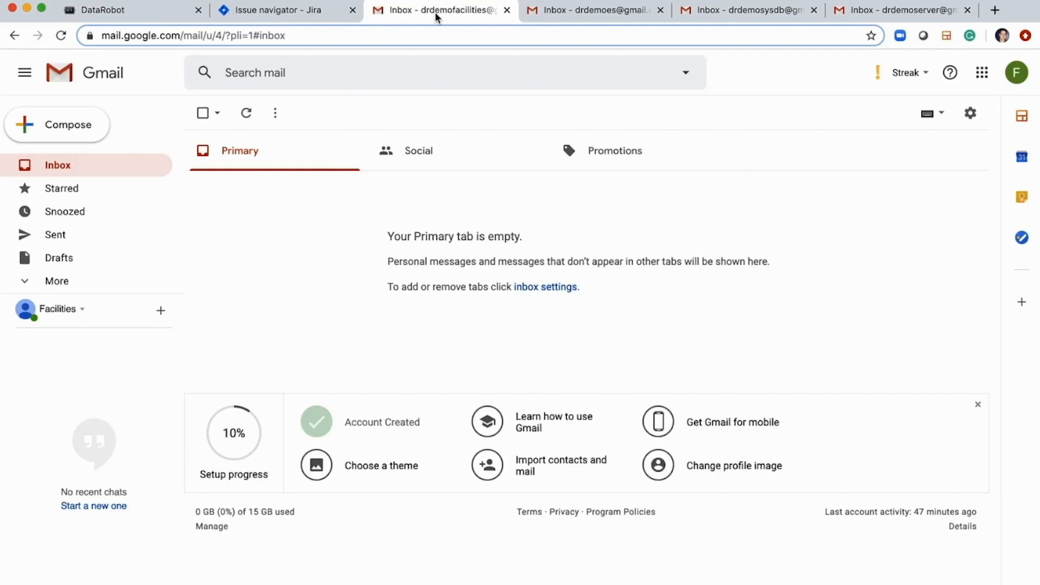
# Check the equipment and server Gmail inboxes, then go to DataRobot deployments
pyautogui.click(590, 11)
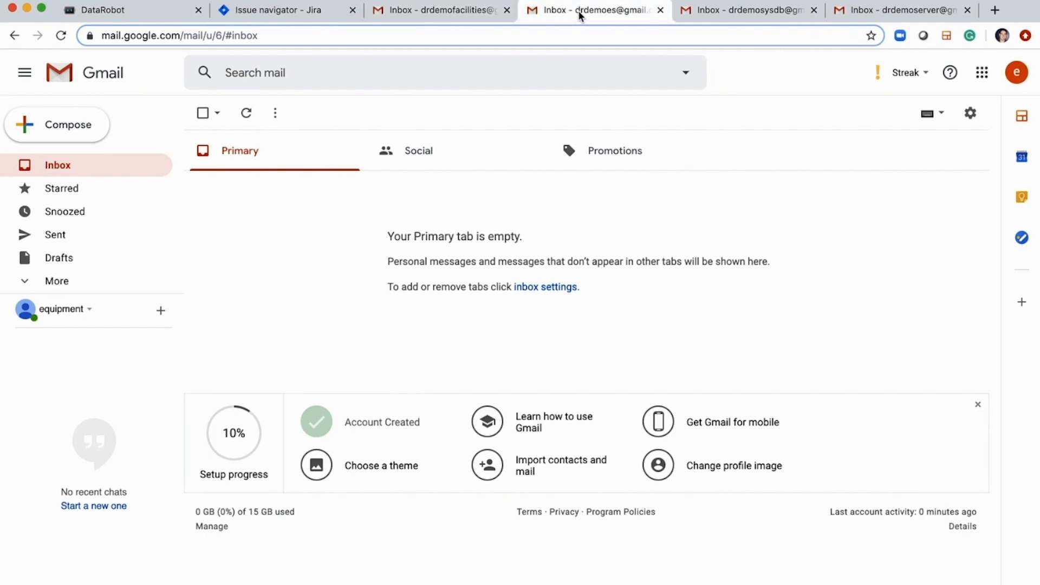
pyautogui.click(748, 10)
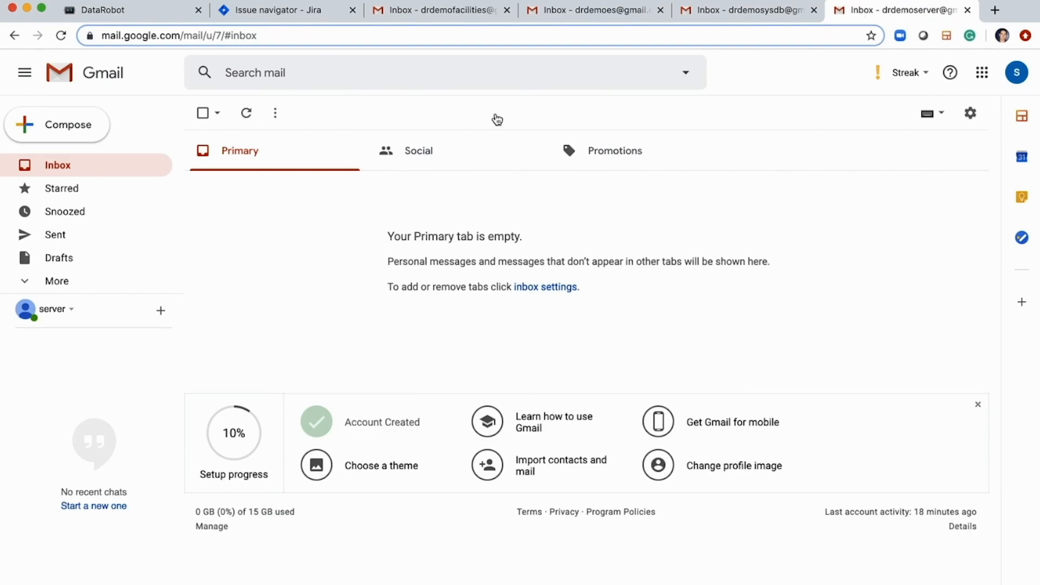
pyautogui.click(109, 10)
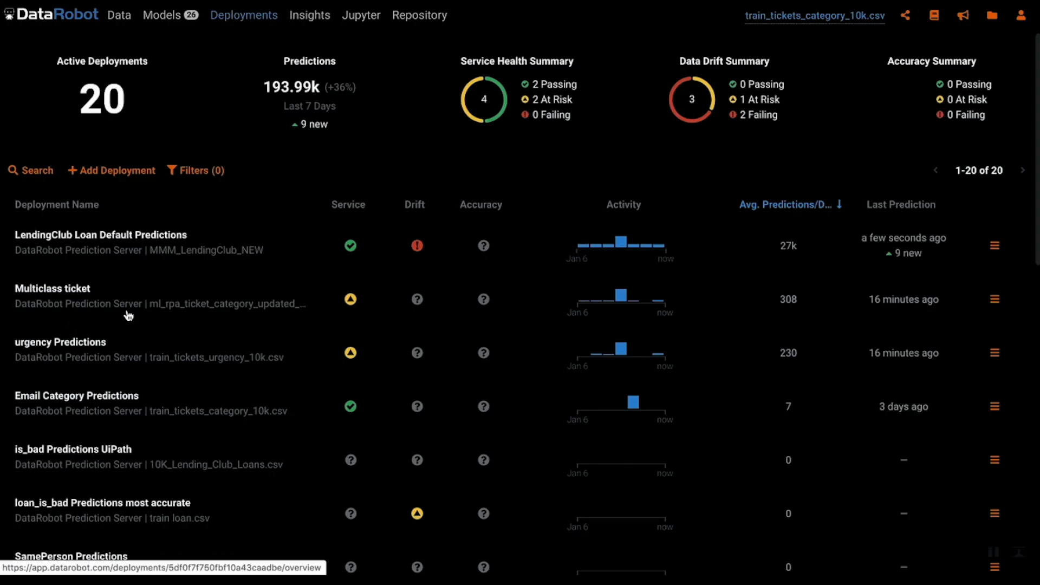
pyautogui.moveTo(134, 363)
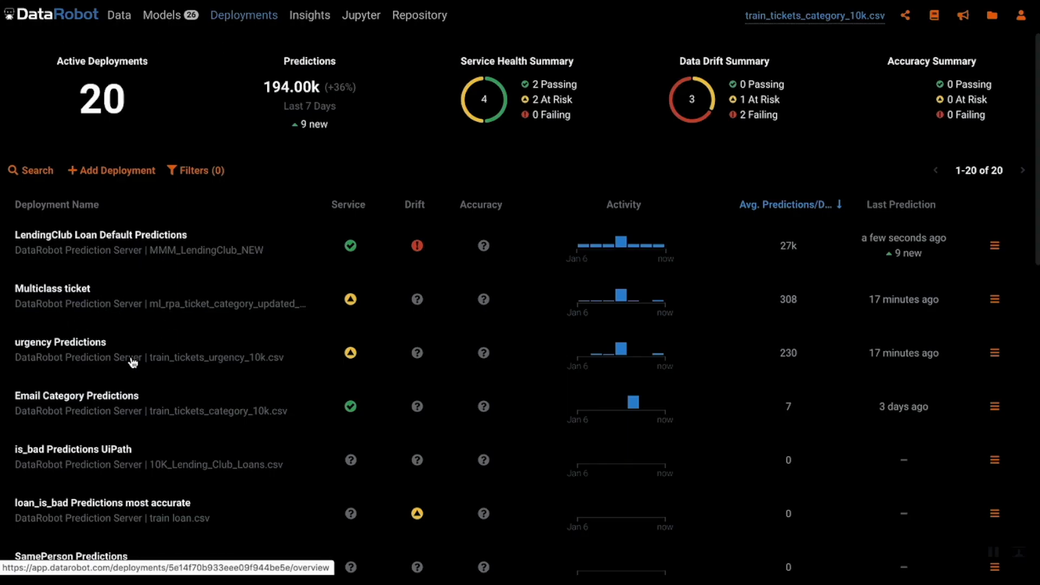
pyautogui.moveTo(124, 297)
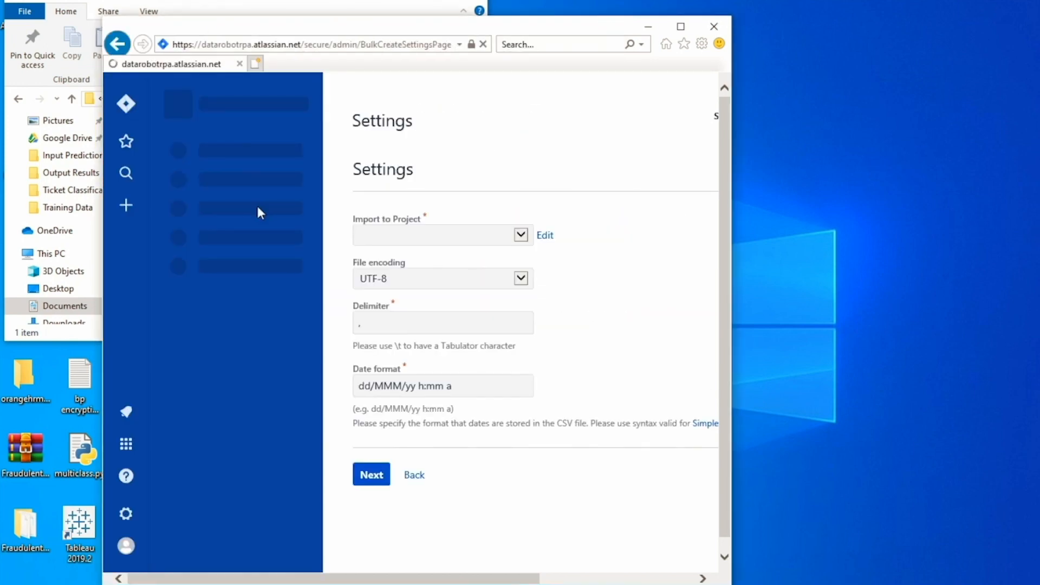
# Accept the Jira import settings and begin importing the tickets as issues
pyautogui.click(371, 474)
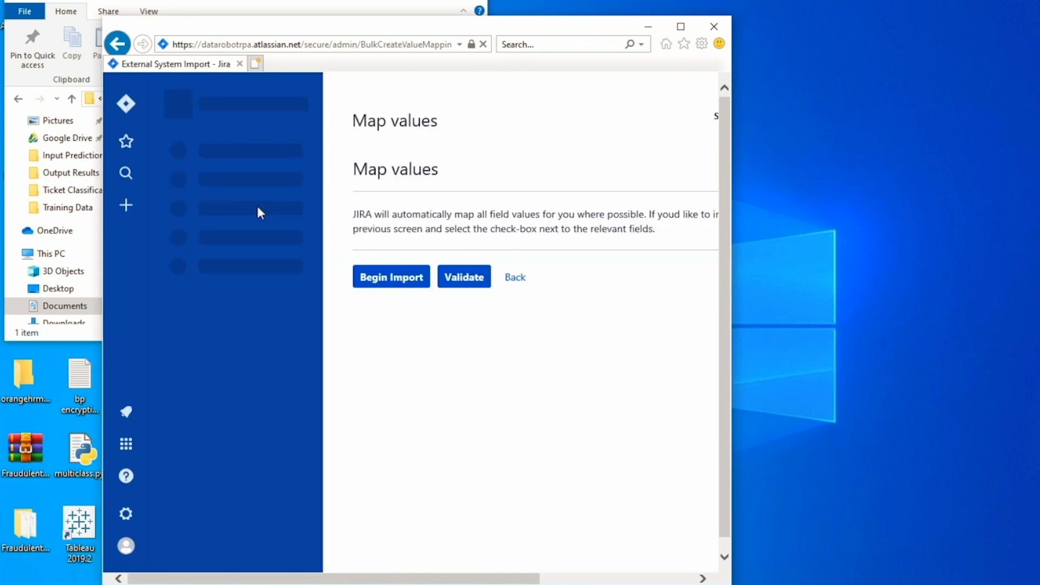
pyautogui.click(390, 278)
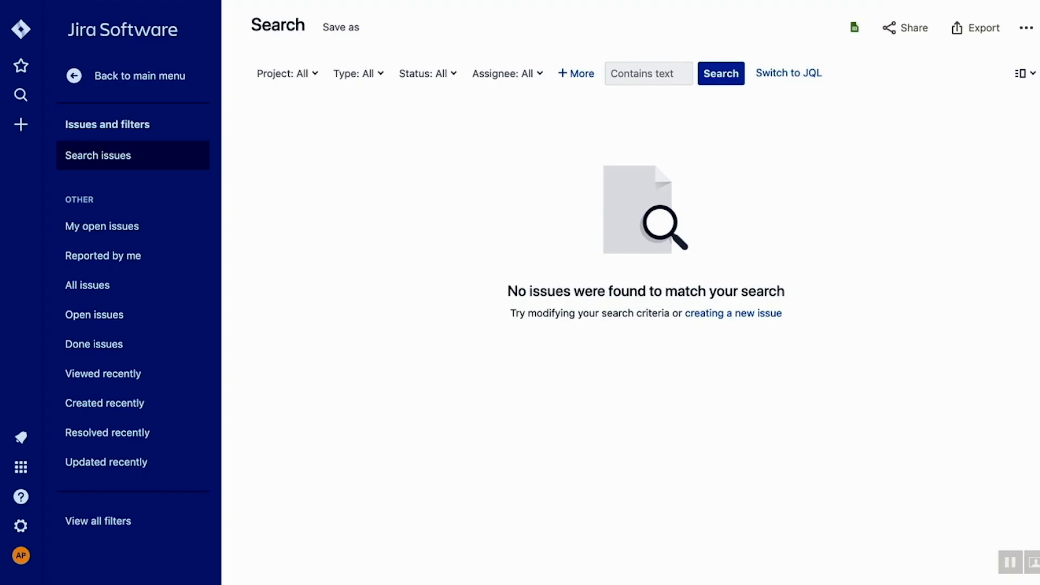
# Search Jira issues to list the 14 imported tickets
pyautogui.click(722, 74)
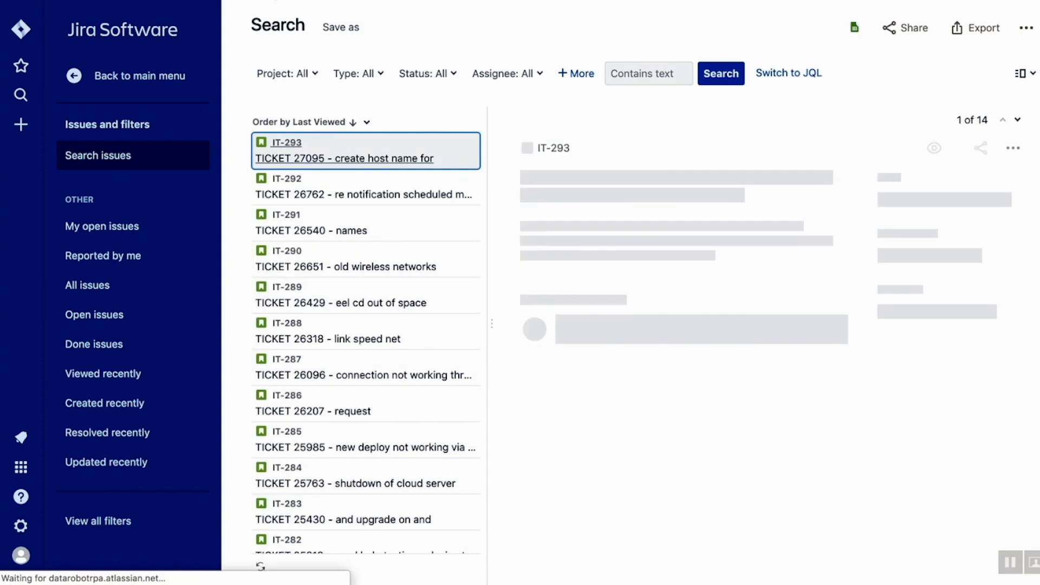
pyautogui.click(345, 159)
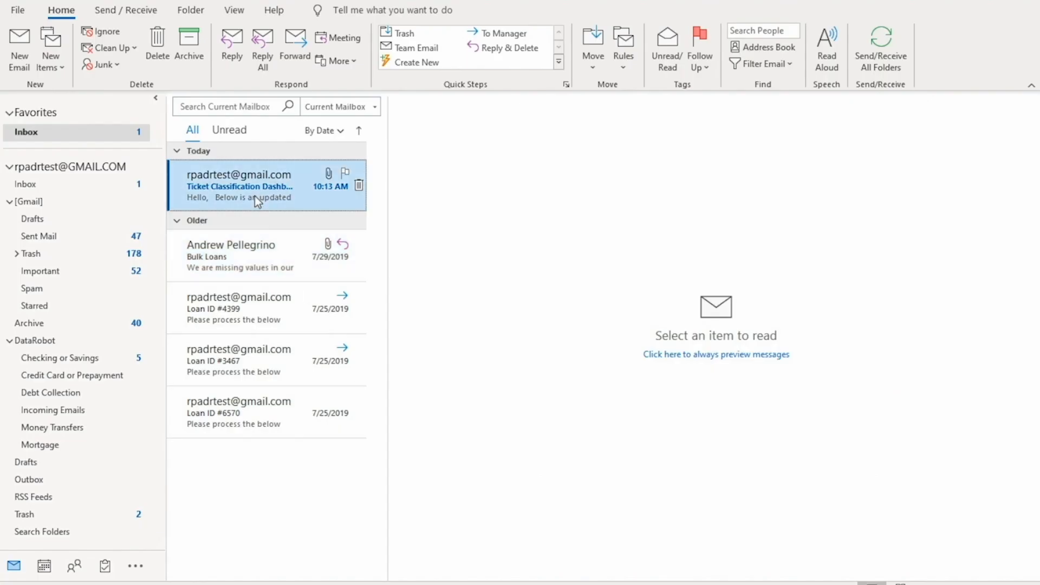
# Open the Ticket Classification Dashboard email and its DataRobot Scored Results.csv attachment
pyautogui.click(257, 186)
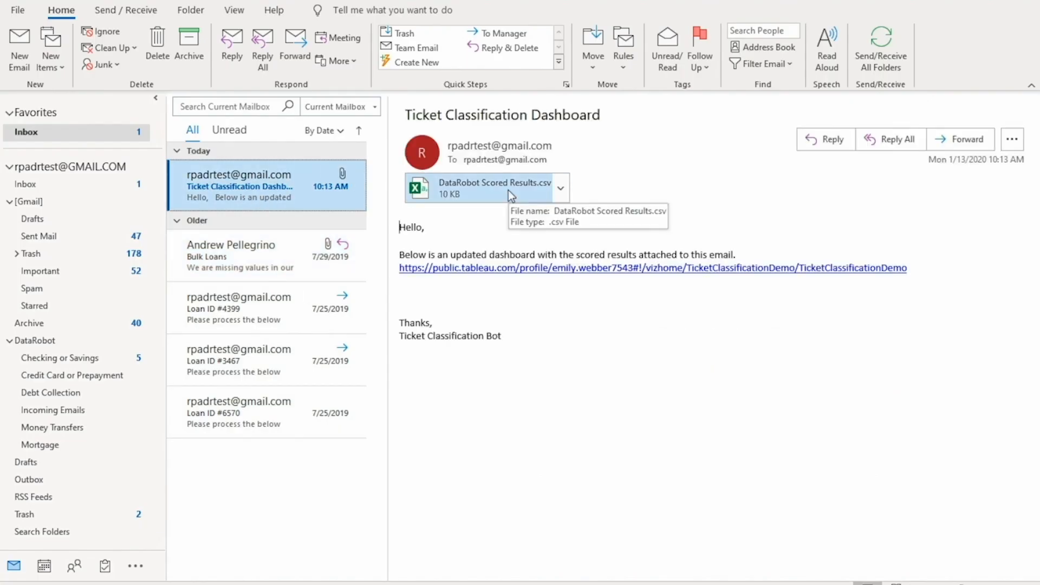
pyautogui.click(484, 188)
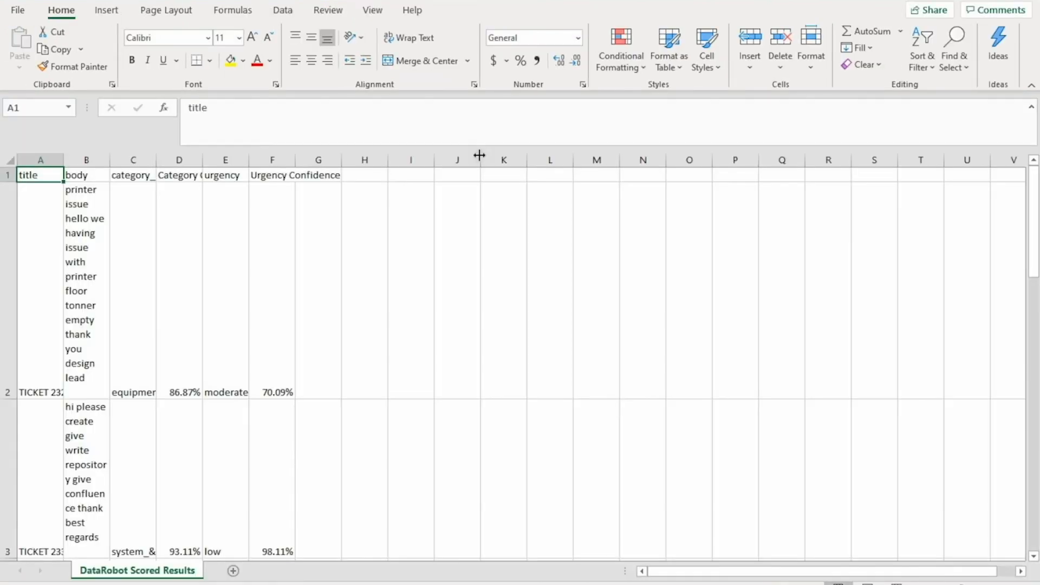
# Scroll through the scored ticket rows with predicted category, urgency and confidence
pyautogui.scroll(-3)
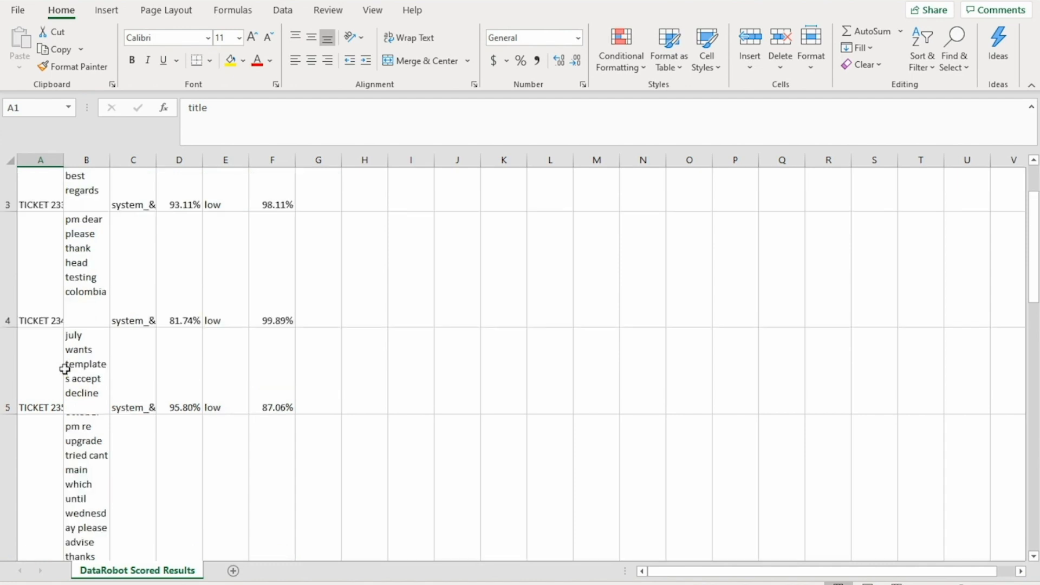
pyautogui.scroll(-3)
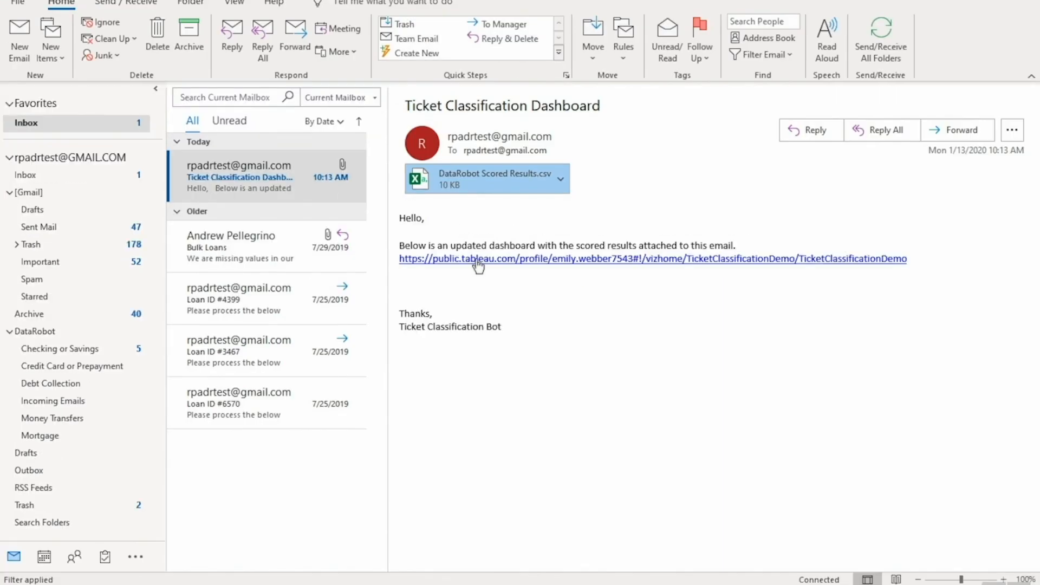
# Open the Tableau Ticket Classification Demo dashboard and filter it to low-urgency tickets
pyautogui.click(474, 259)
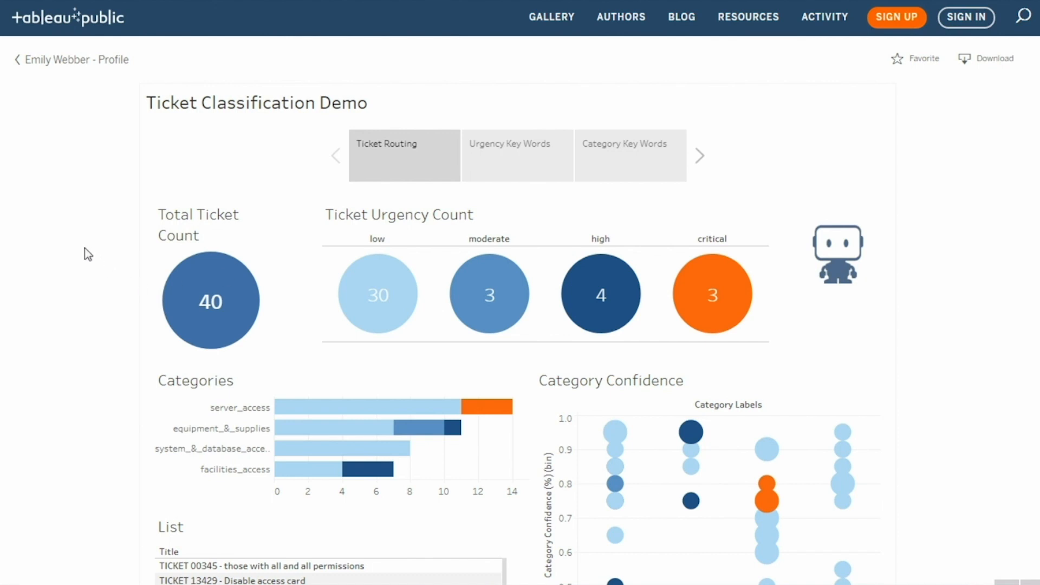
pyautogui.scroll(-3)
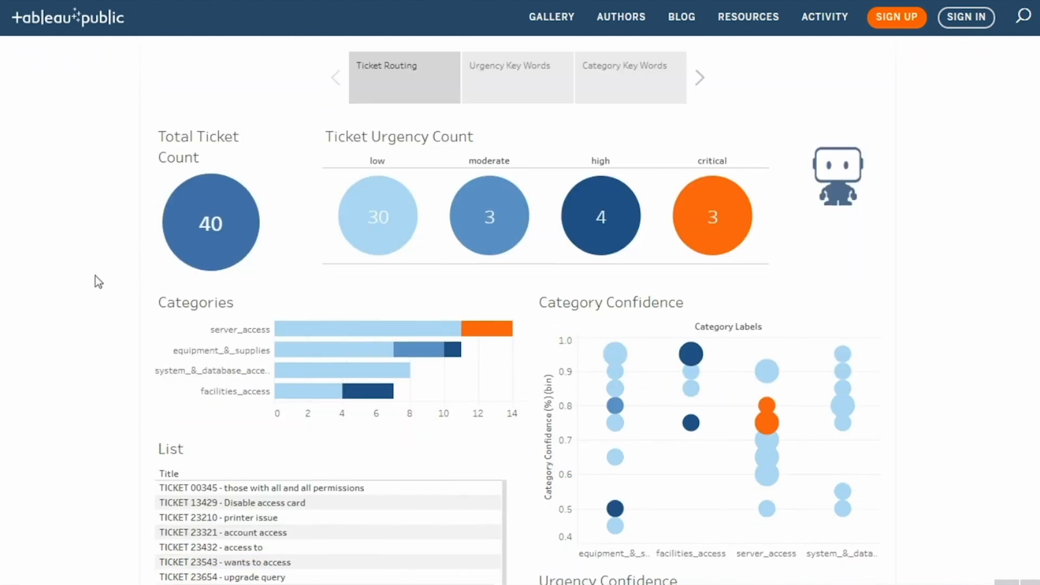
pyautogui.scroll(-3)
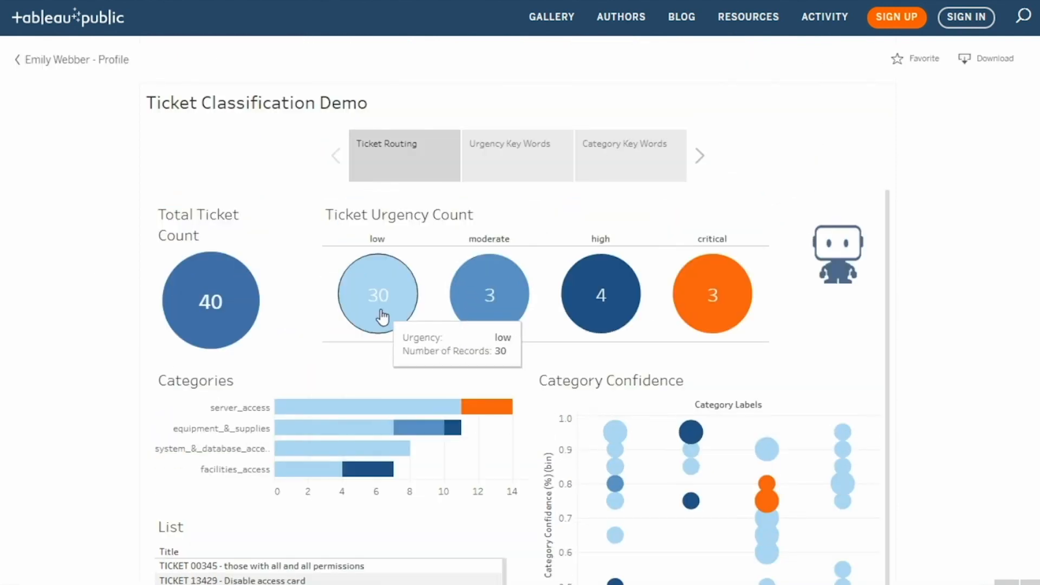
pyautogui.click(379, 309)
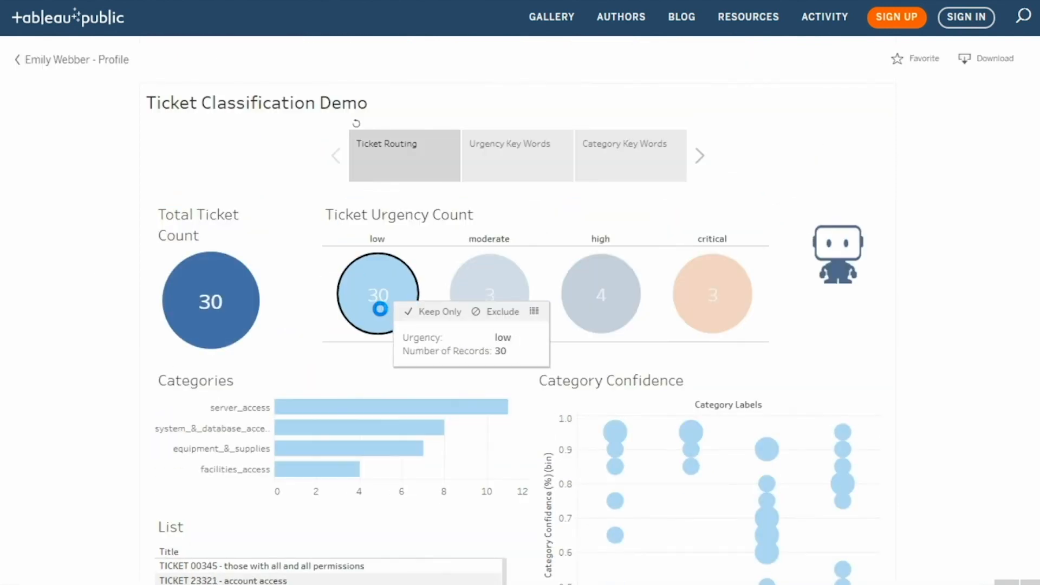
# View the Urgency Key Words page, then the Category Key Words page
pyautogui.click(509, 156)
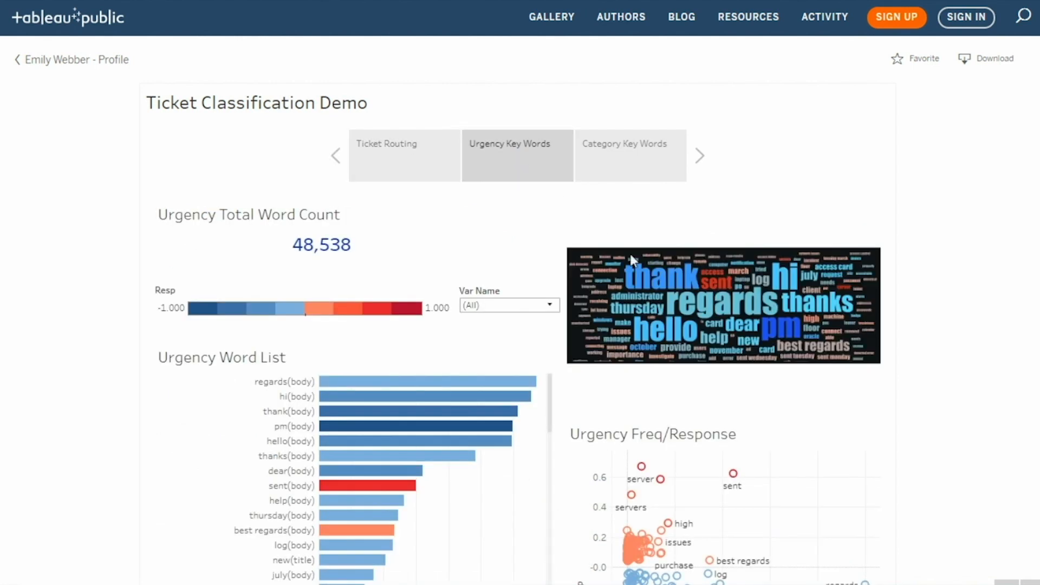
pyautogui.moveTo(678, 350)
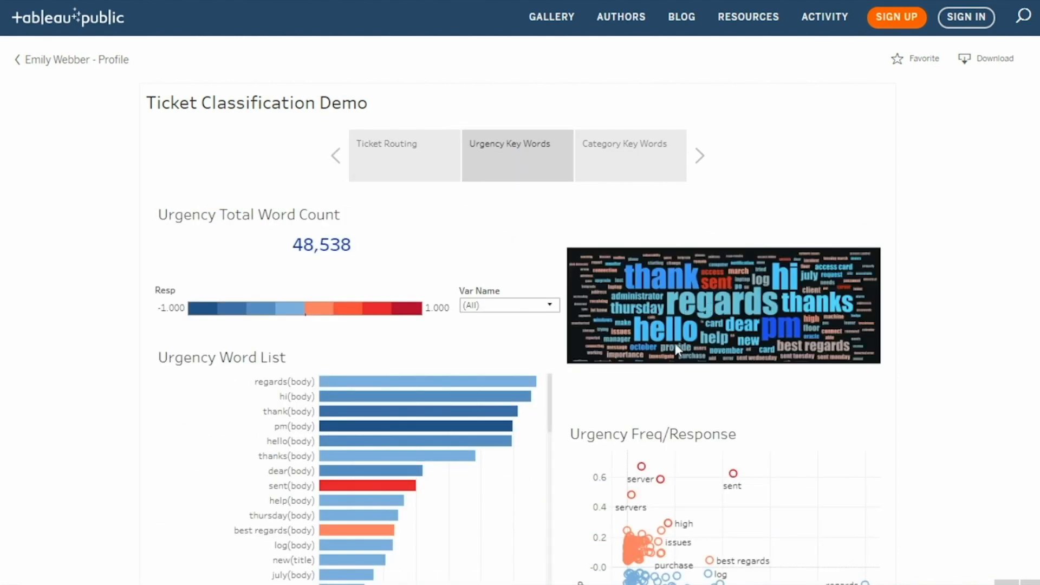
pyautogui.scroll(-3)
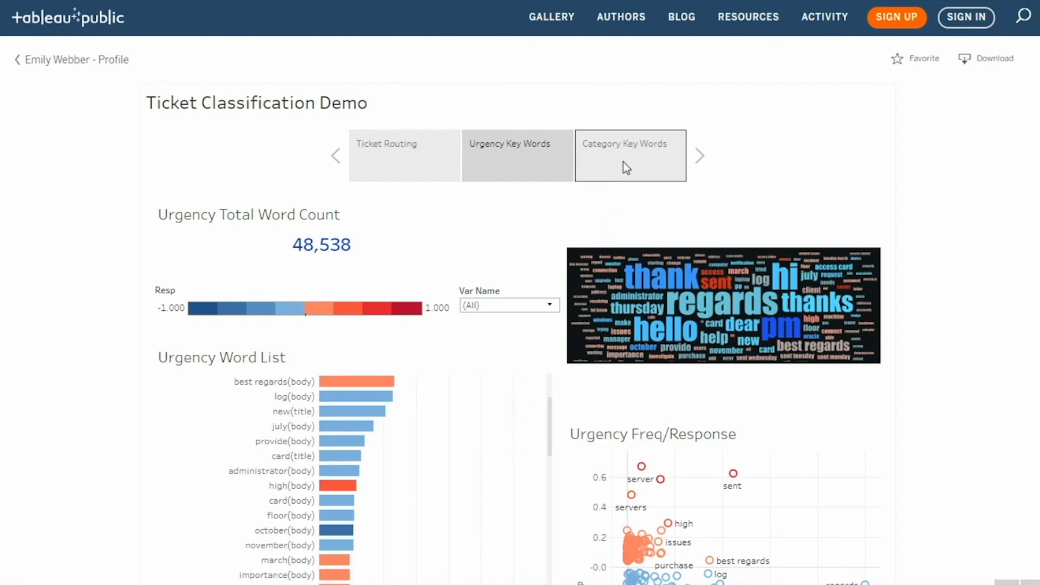
pyautogui.click(624, 157)
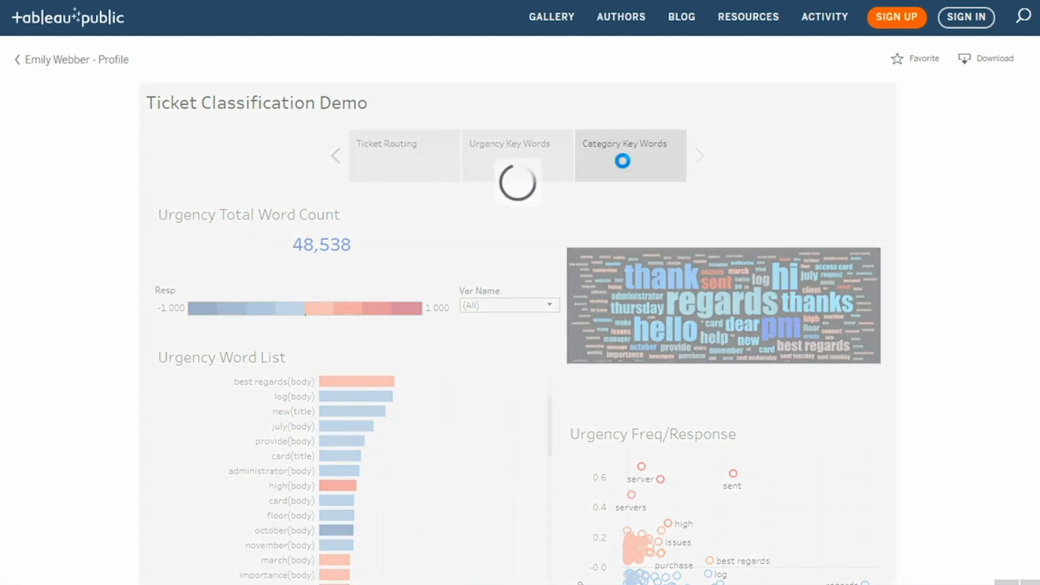
pyautogui.click(624, 156)
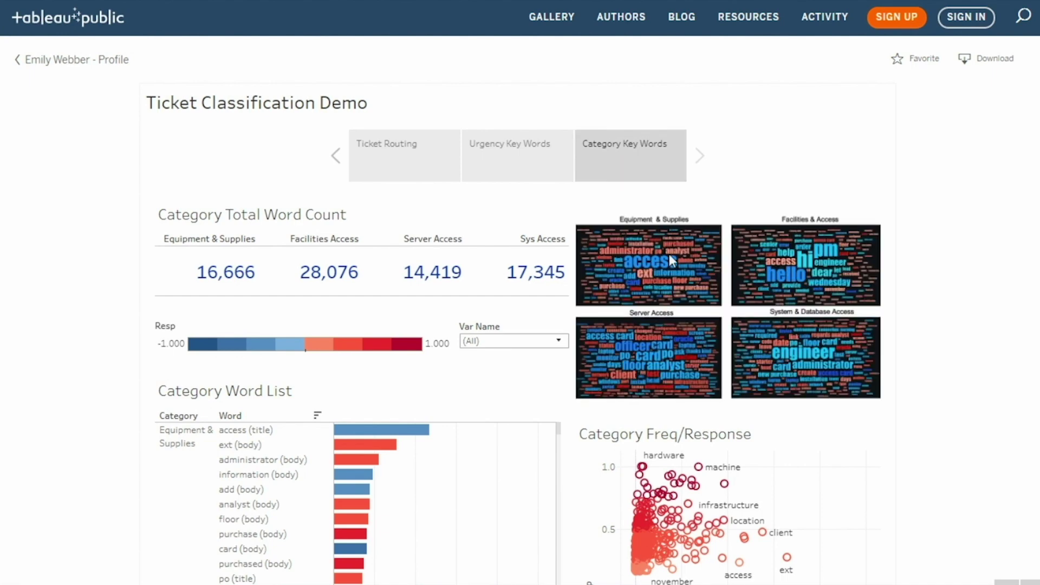